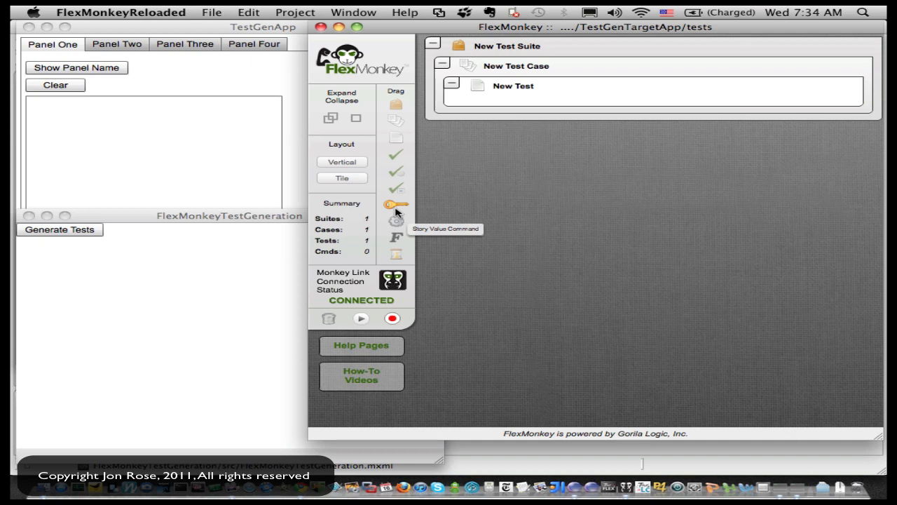
{"action": "mouse_move", "coordinate": [607, 193]}
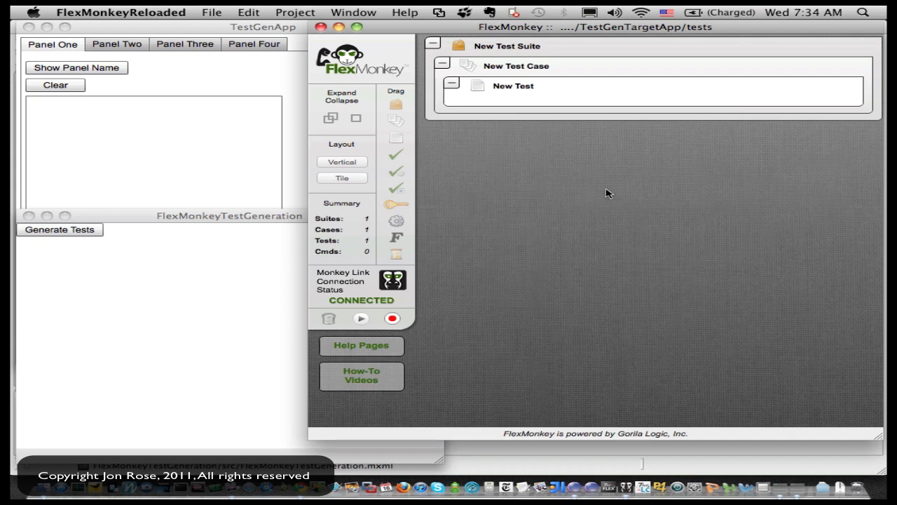
{"action": "mouse_move", "coordinate": [566, 193]}
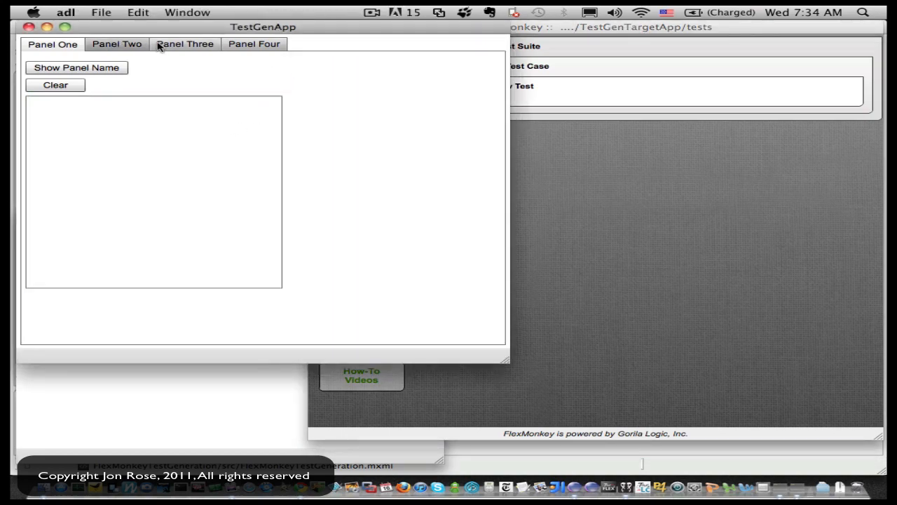
Step: Browse the sample app's panels, then read FlexMonkeyTestGeneration.mxml through to its VerifyPropertyMonkeyCommand usage
{"action": "left_click", "coordinate": [254, 44]}
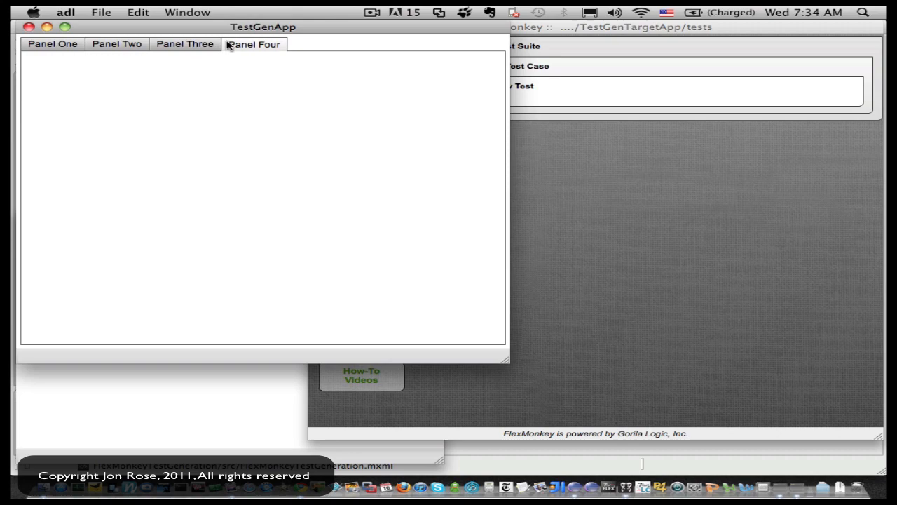
{"action": "left_click", "coordinate": [118, 43]}
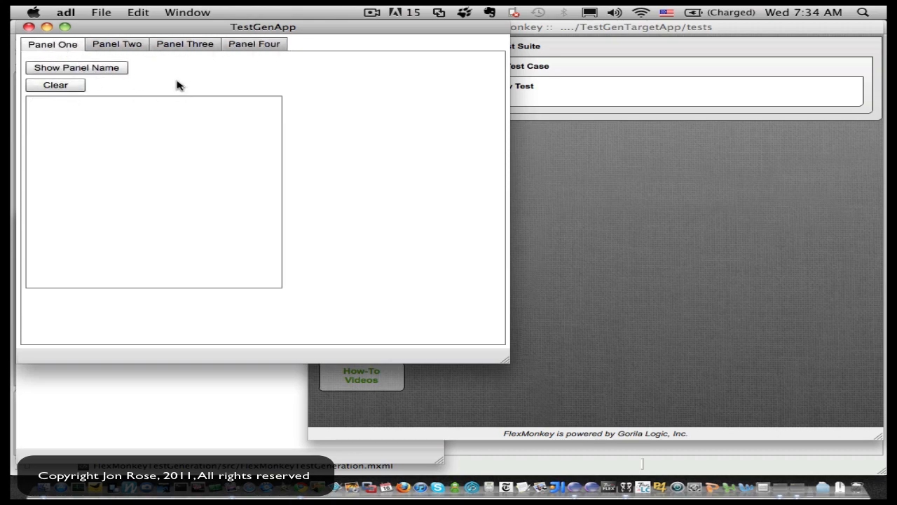
{"action": "mouse_move", "coordinate": [147, 378]}
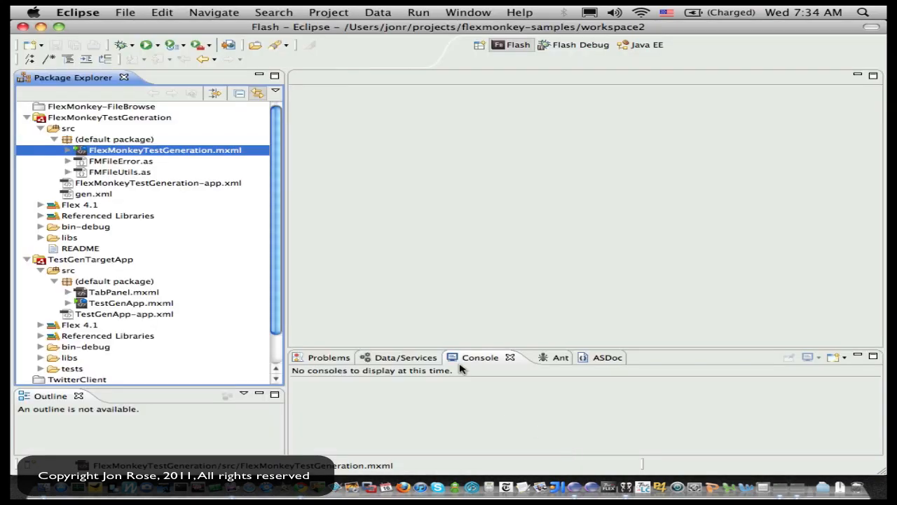
{"action": "double_click", "coordinate": [164, 150]}
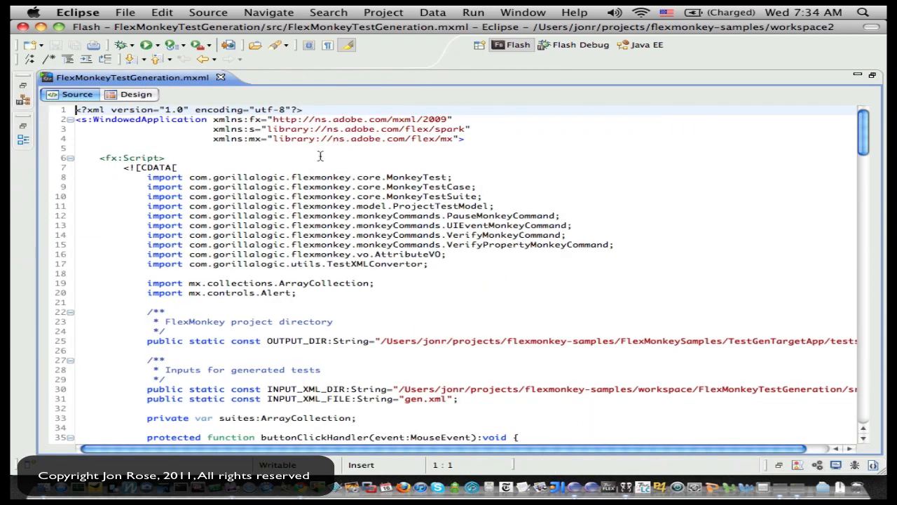
{"action": "scroll", "scroll_direction": "down", "scroll_amount": 3}
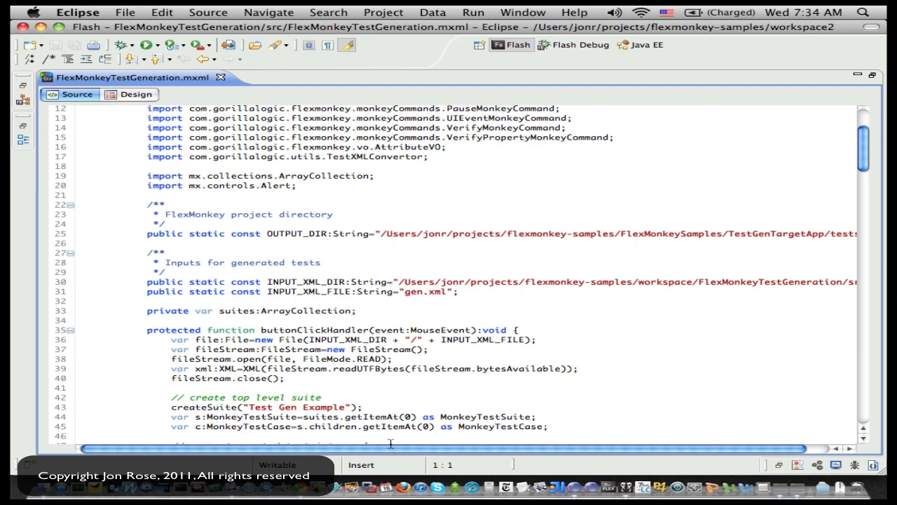
{"action": "scroll", "scroll_direction": "down", "scroll_amount": 3}
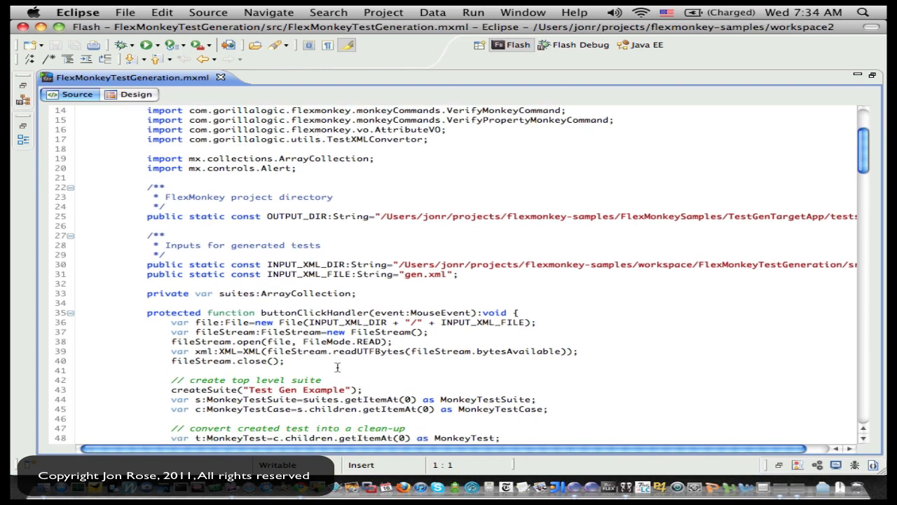
{"action": "scroll", "scroll_direction": "down", "scroll_amount": 3}
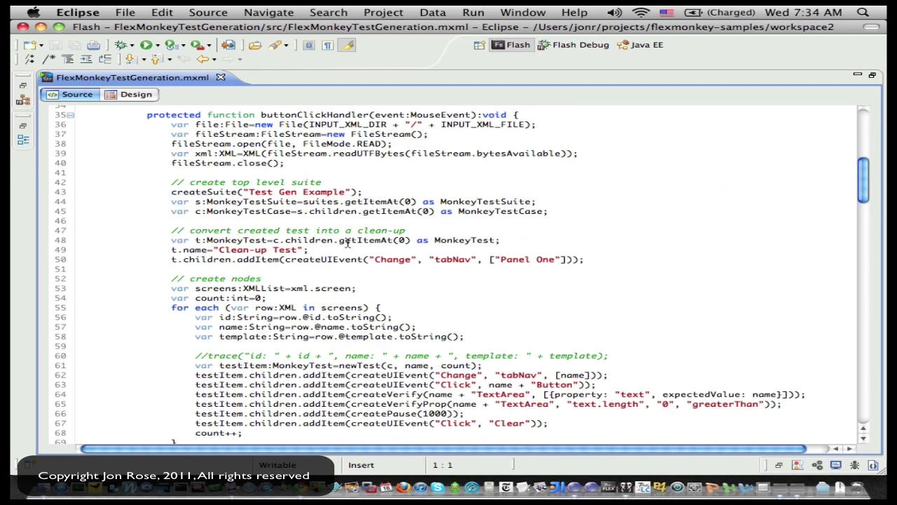
{"action": "scroll", "scroll_direction": "down", "scroll_amount": 3}
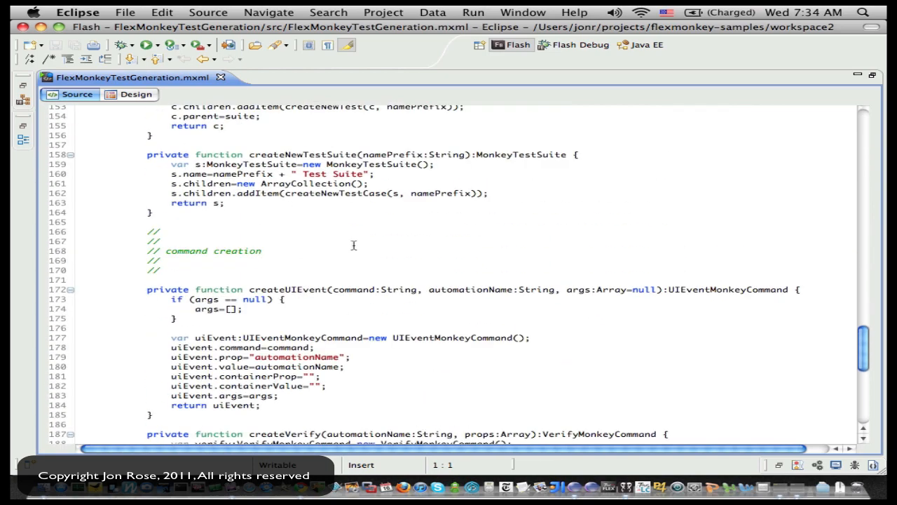
{"action": "scroll", "scroll_direction": "down", "scroll_amount": 3}
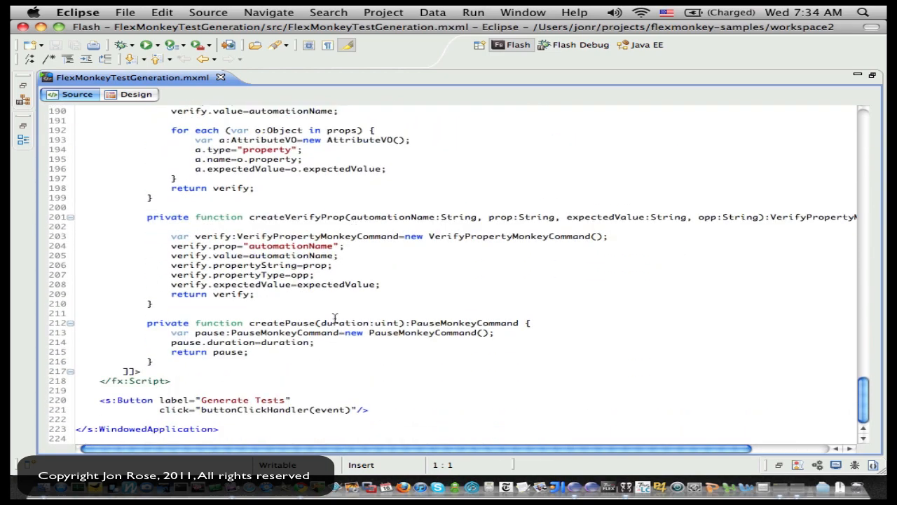
{"action": "left_click", "coordinate": [301, 332]}
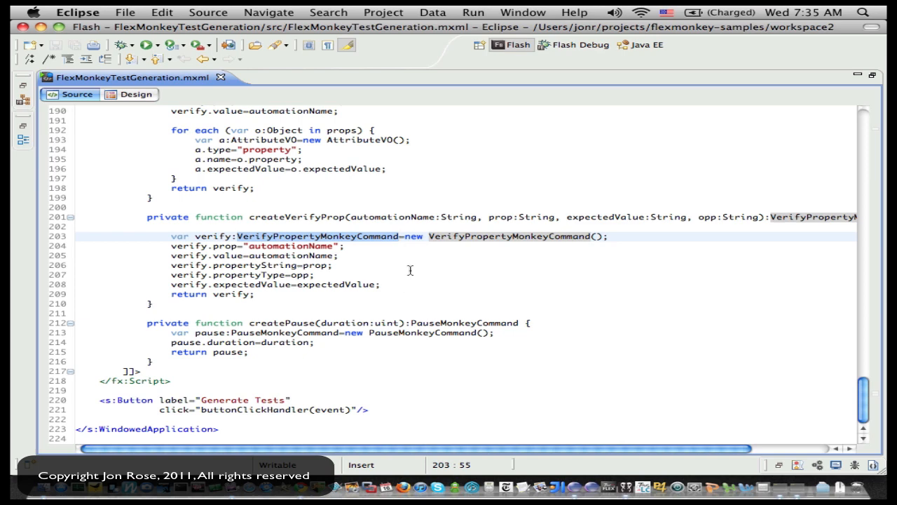
{"action": "scroll", "scroll_direction": "up", "scroll_amount": 3}
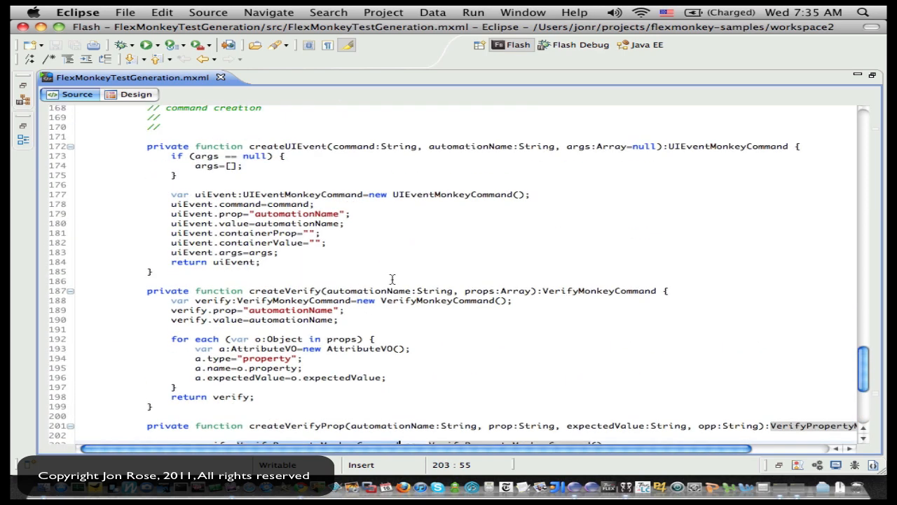
{"action": "scroll", "scroll_direction": "up", "scroll_amount": 3}
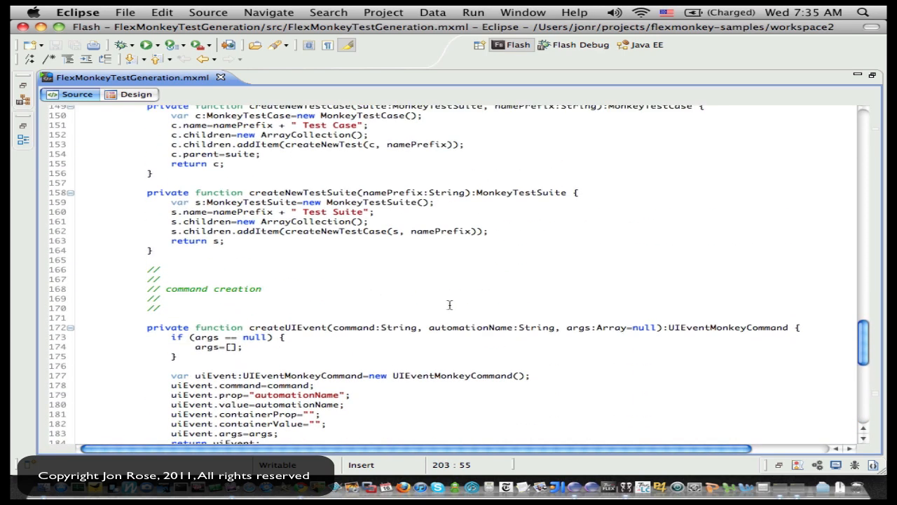
{"action": "mouse_move", "coordinate": [511, 307]}
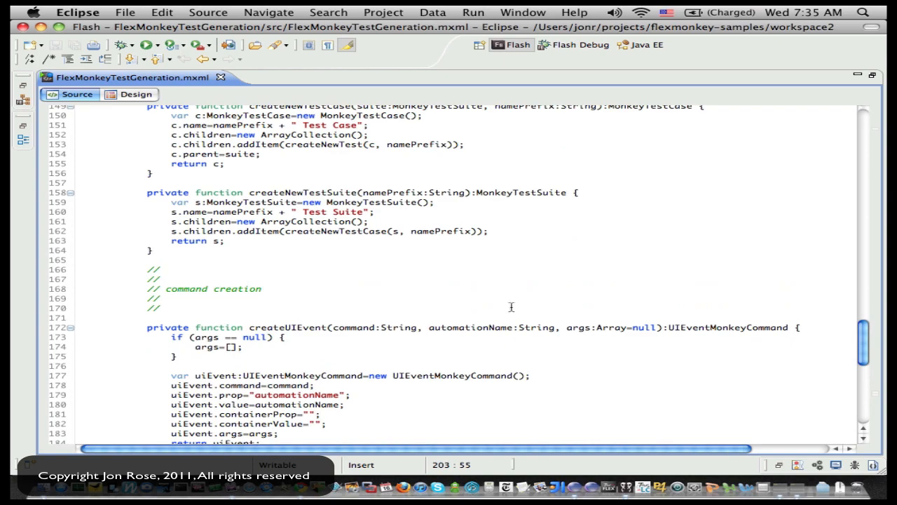
{"action": "scroll", "scroll_direction": "up", "scroll_amount": 3}
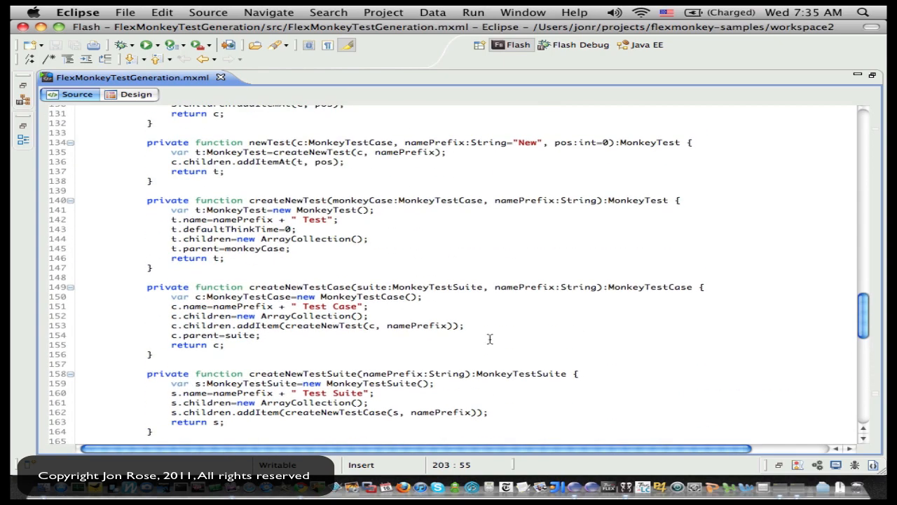
{"action": "scroll", "scroll_direction": "up", "scroll_amount": 3}
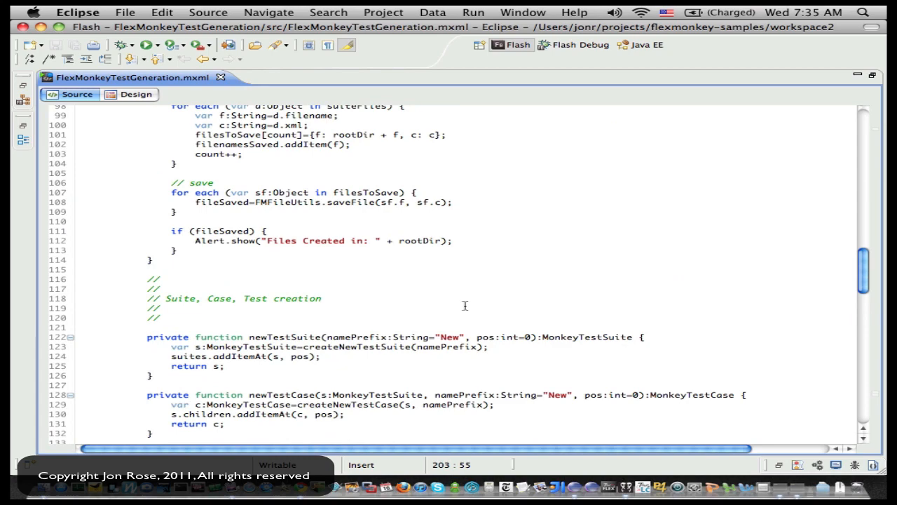
{"action": "scroll", "scroll_direction": "up", "scroll_amount": 3}
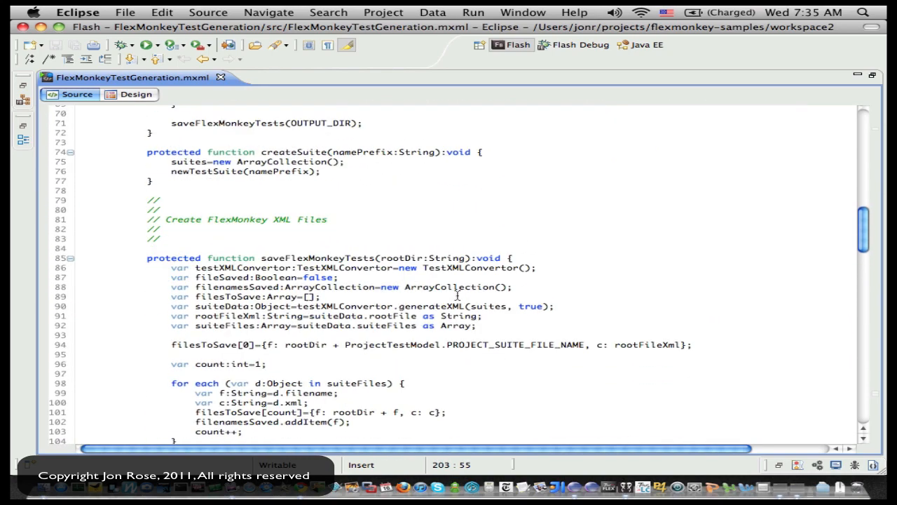
{"action": "scroll", "scroll_direction": "down", "scroll_amount": 3}
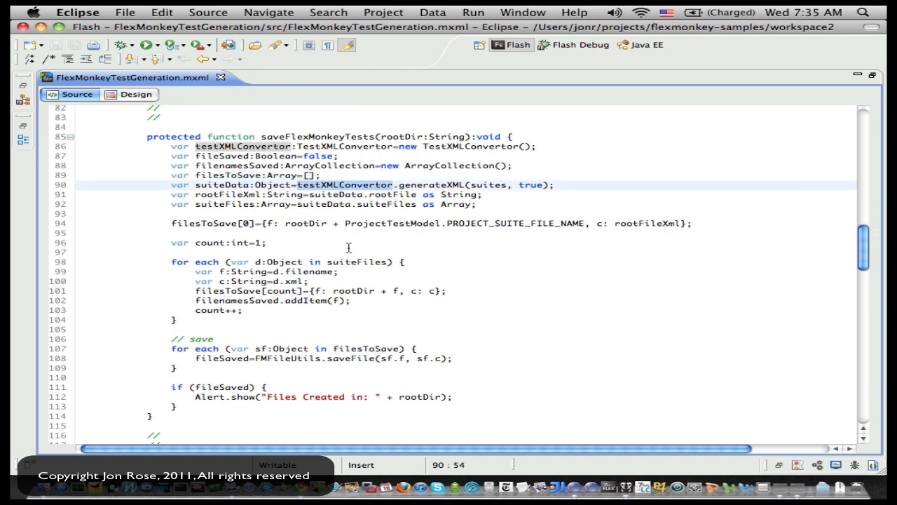
{"action": "scroll", "scroll_direction": "up", "scroll_amount": 3}
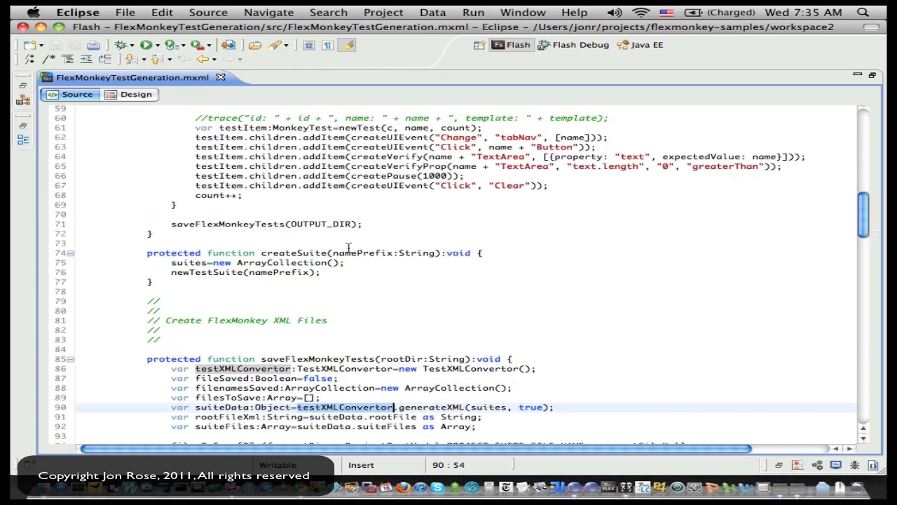
{"action": "scroll", "scroll_direction": "up", "scroll_amount": 3}
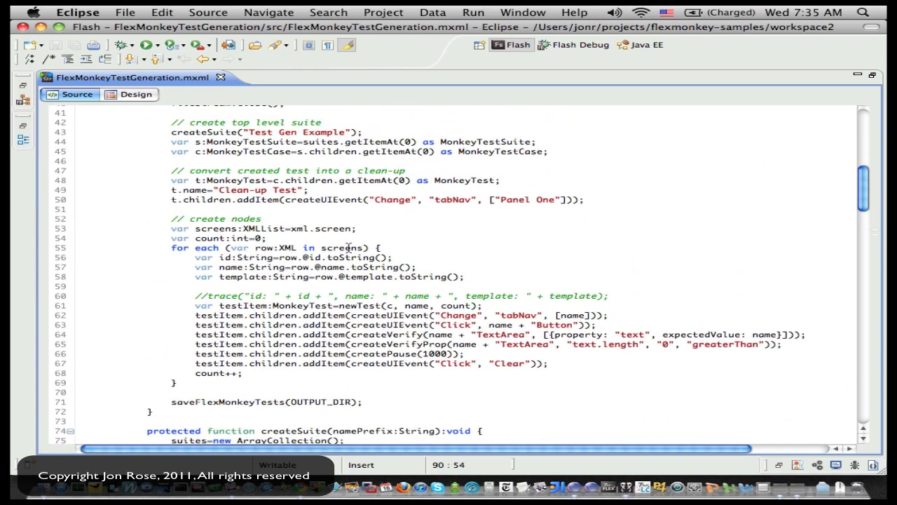
{"action": "scroll", "scroll_direction": "up", "scroll_amount": 3}
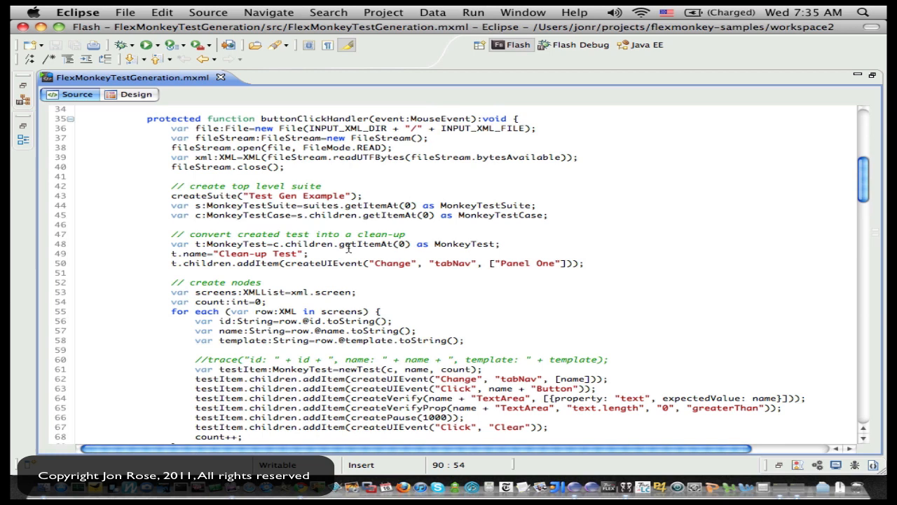
{"action": "scroll", "scroll_direction": "down", "scroll_amount": 3}
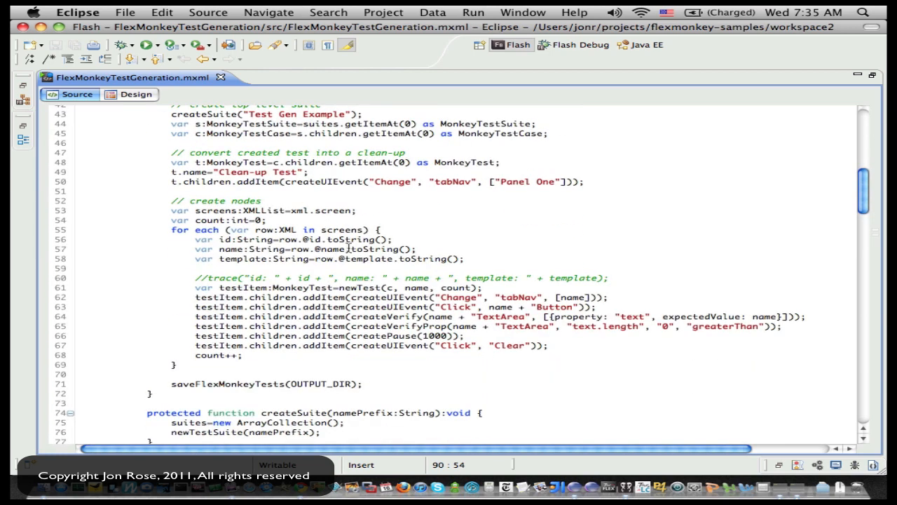
{"action": "scroll", "scroll_direction": "up", "scroll_amount": 3}
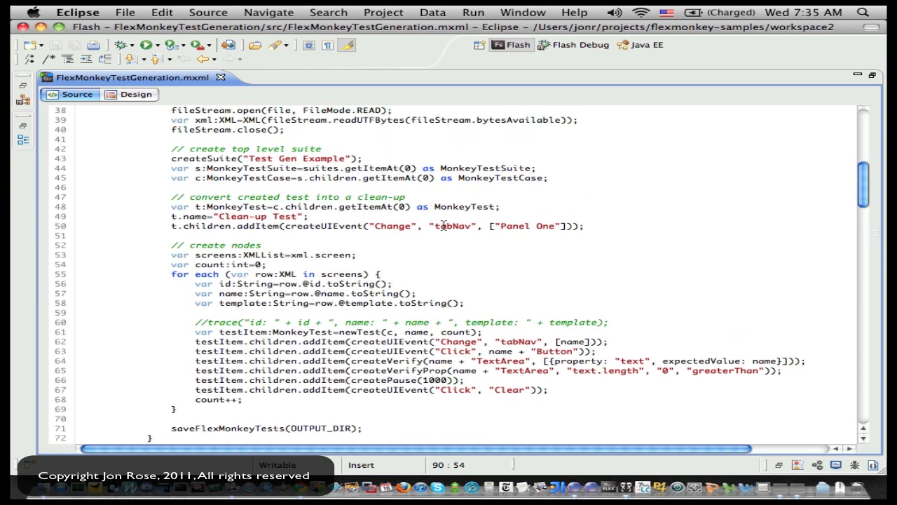
{"action": "mouse_move", "coordinate": [451, 195]}
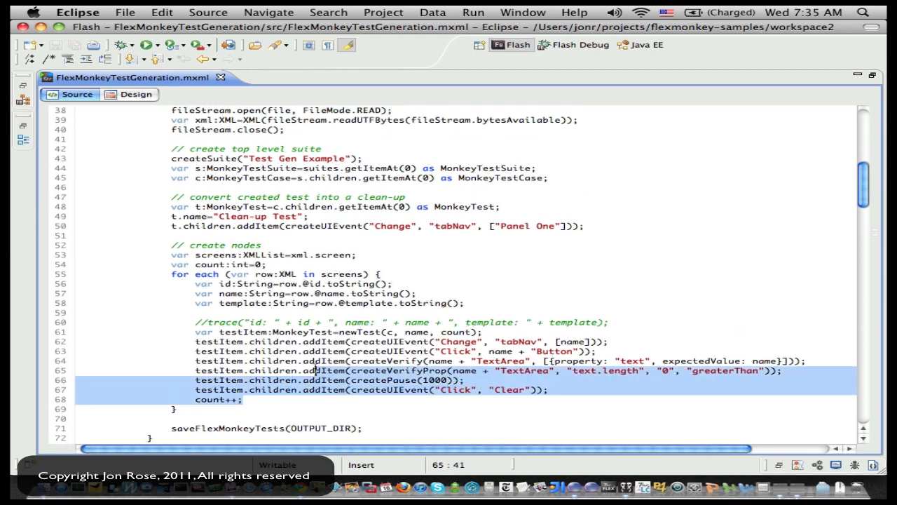
{"action": "left_click", "coordinate": [555, 342]}
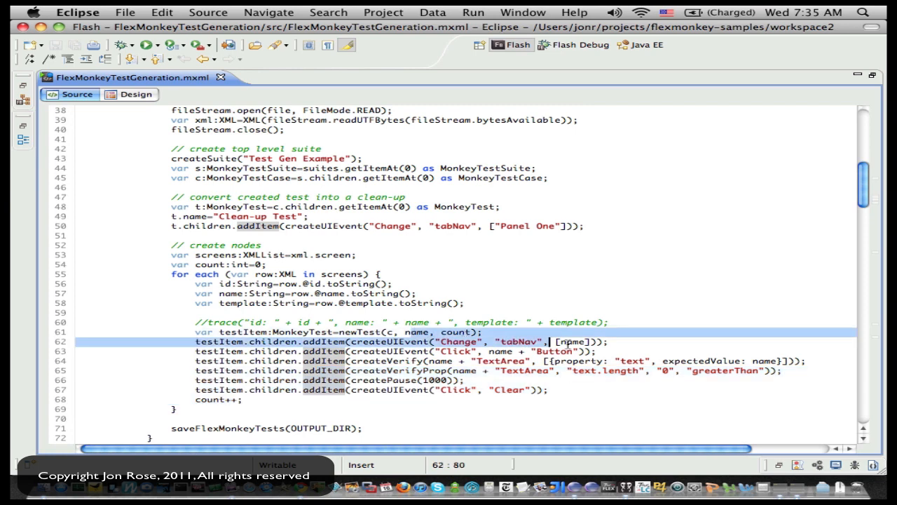
{"action": "left_click", "coordinate": [619, 389]}
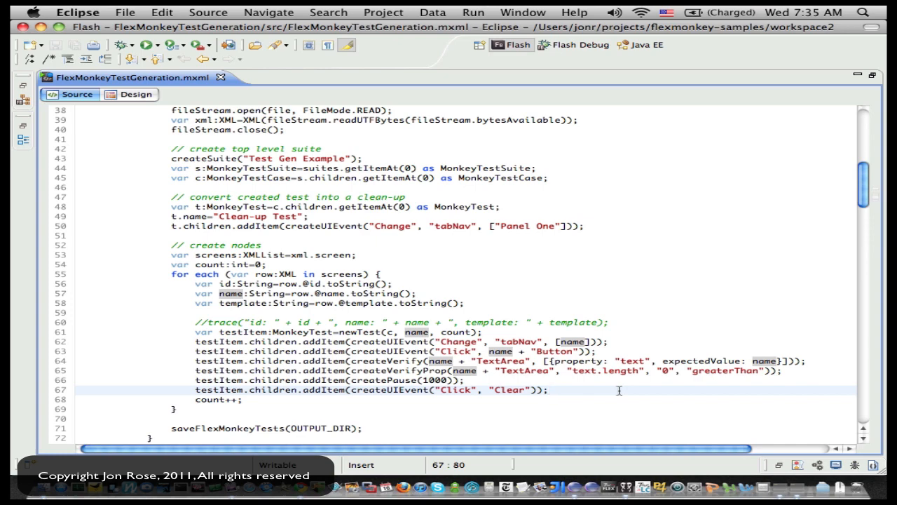
{"action": "scroll", "scroll_direction": "up", "scroll_amount": 3}
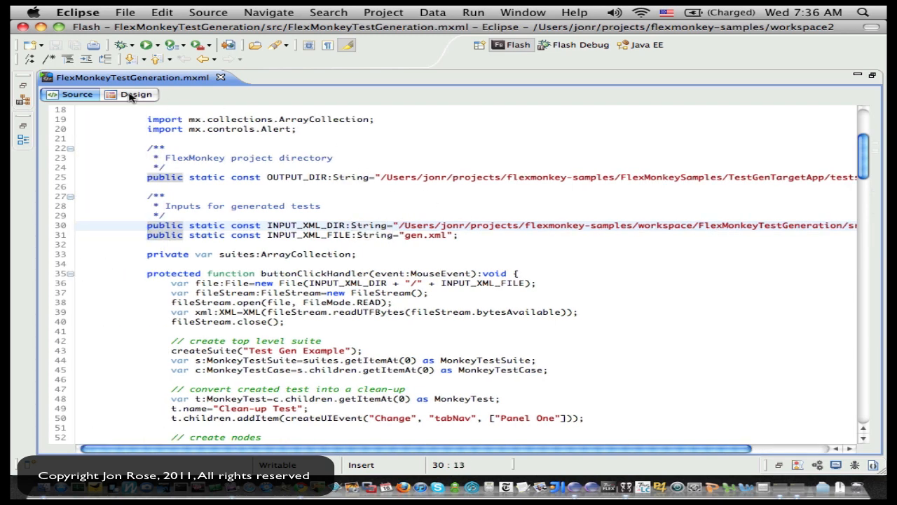
{"action": "mouse_move", "coordinate": [119, 79]}
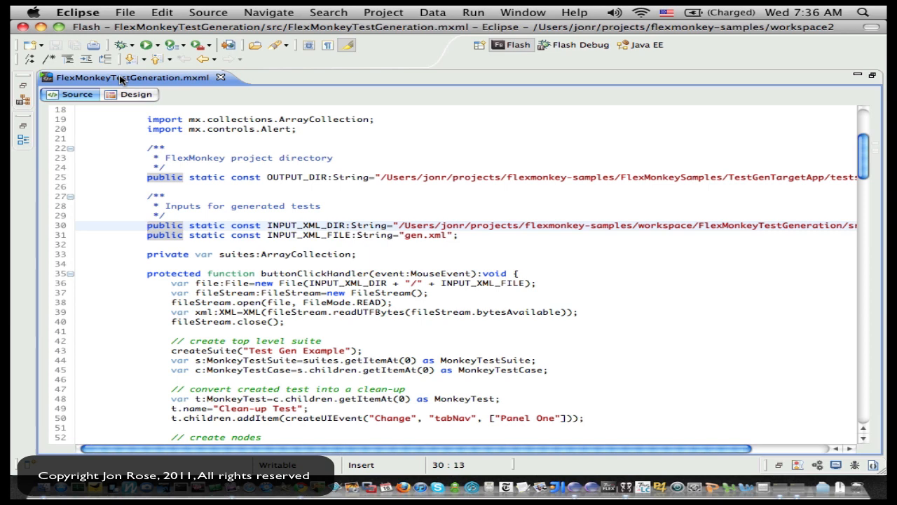
{"action": "mouse_move", "coordinate": [129, 77]}
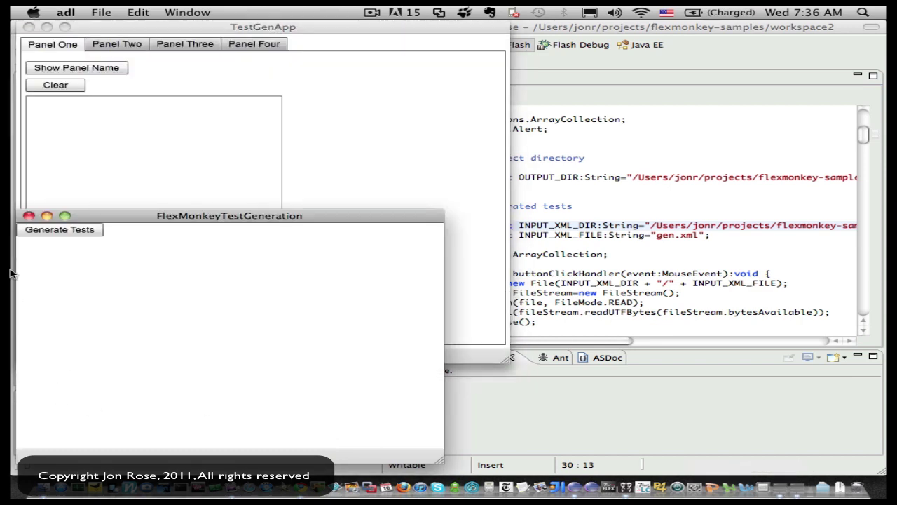
Step: Generate the test files into TestGenTargetApp/tests and dismiss the Files Created confirmation
{"action": "left_click", "coordinate": [59, 230]}
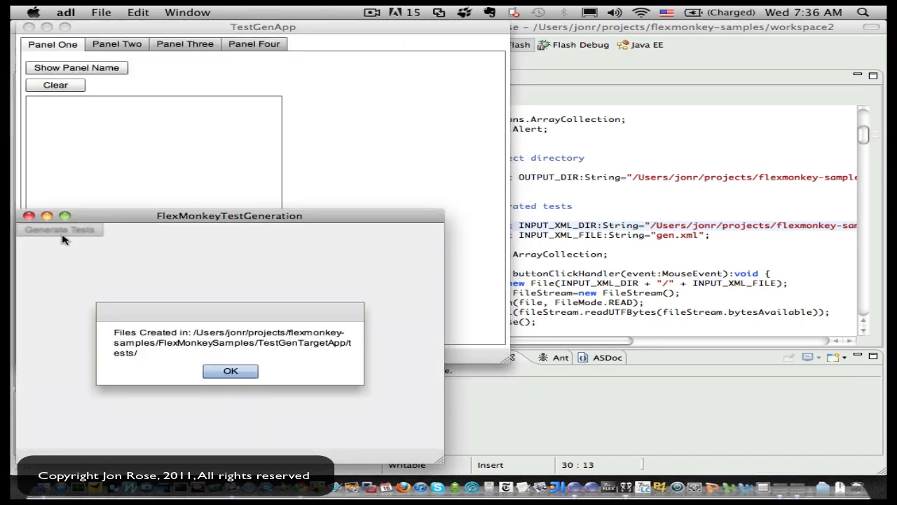
{"action": "left_click", "coordinate": [230, 370]}
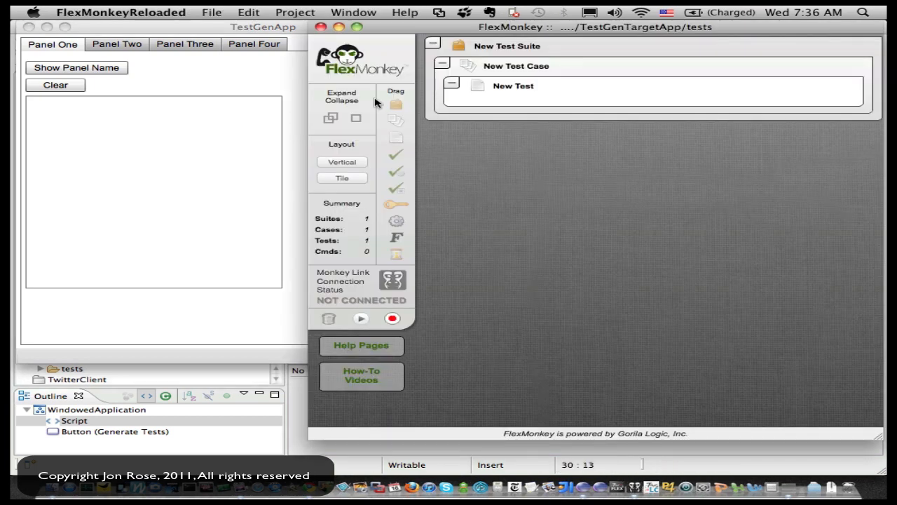
Step: Load the generated Test Gen Example suite and bring up the run-all-tests runner at 0 of 32
{"action": "left_click", "coordinate": [121, 11]}
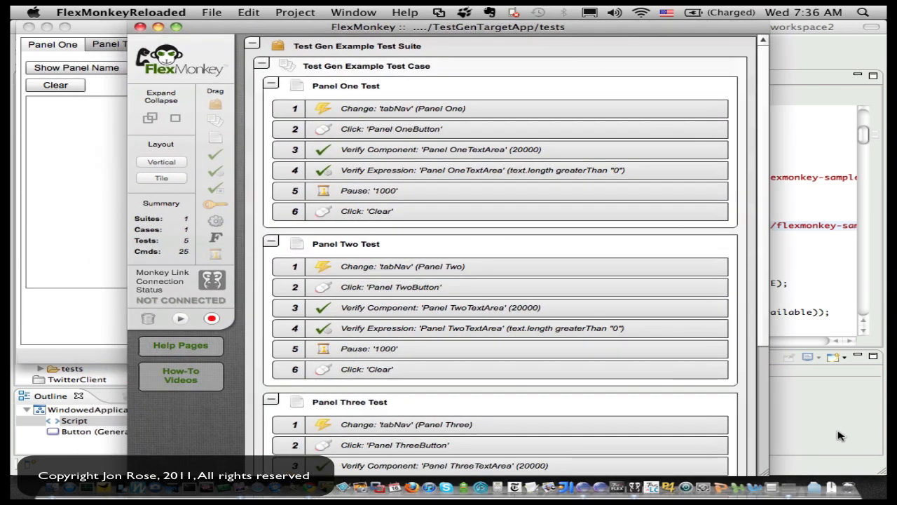
{"action": "mouse_move", "coordinate": [633, 429]}
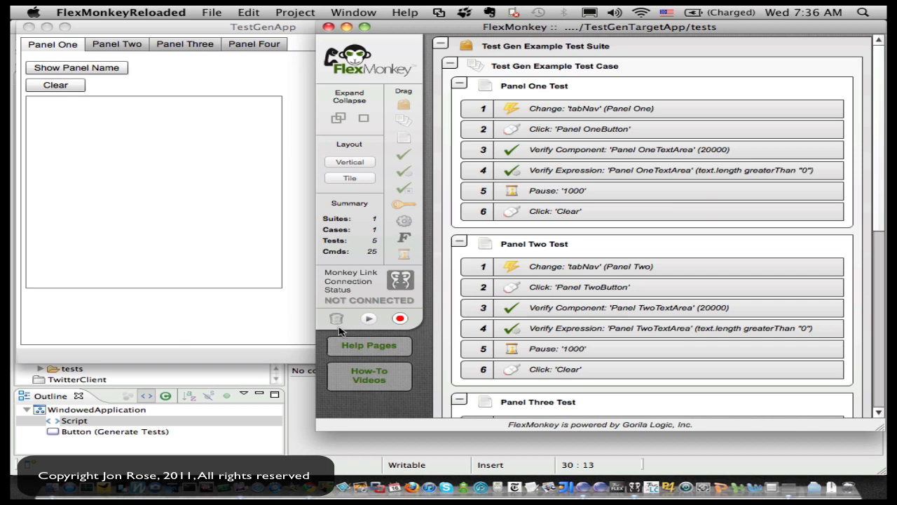
{"action": "left_click", "coordinate": [369, 319]}
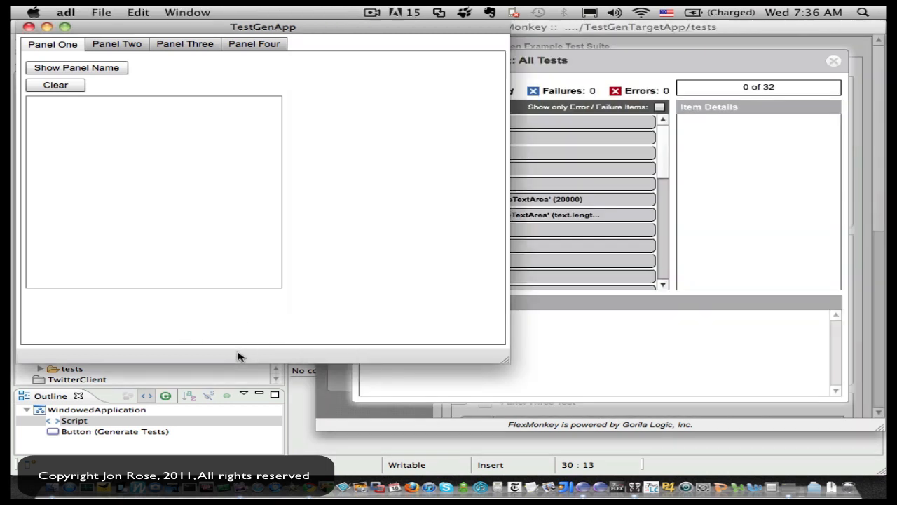
{"action": "mouse_move", "coordinate": [135, 248]}
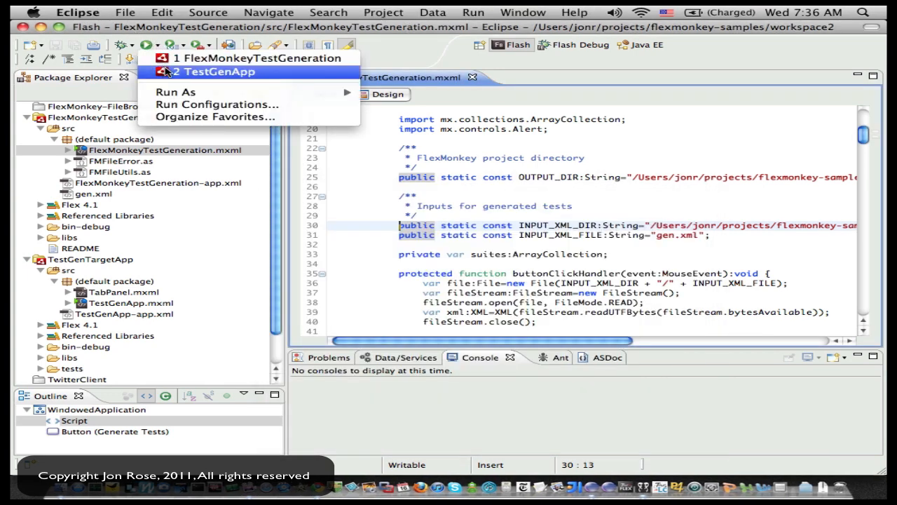
Step: Relaunch TestGenApp from the Eclipse Run dropdown
{"action": "left_click", "coordinate": [218, 71]}
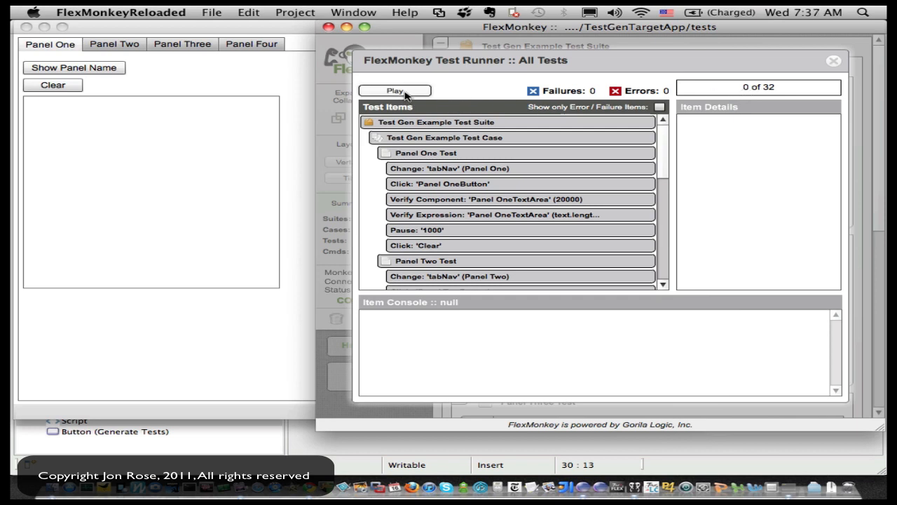
Step: Play the whole suite so 32 of 32 items pass with zero failures and errors
{"action": "left_click", "coordinate": [394, 90]}
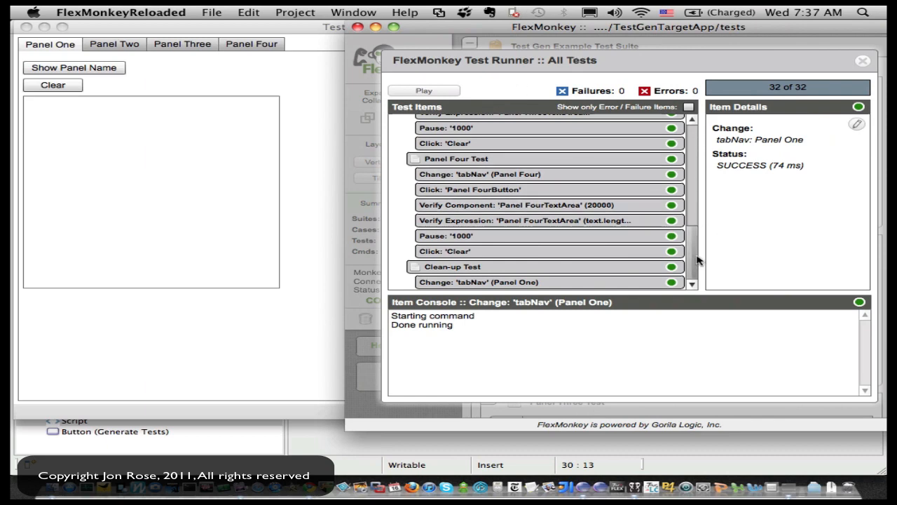
{"action": "scroll", "scroll_direction": "up", "scroll_amount": 3}
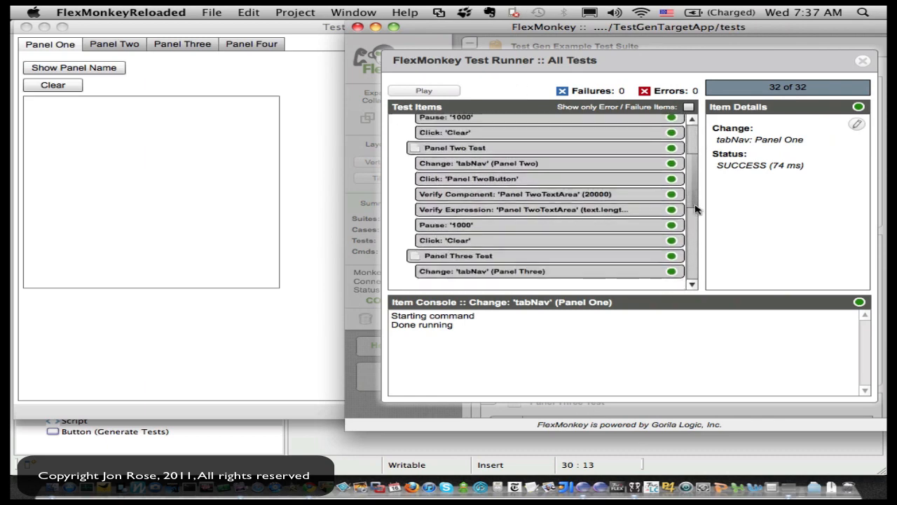